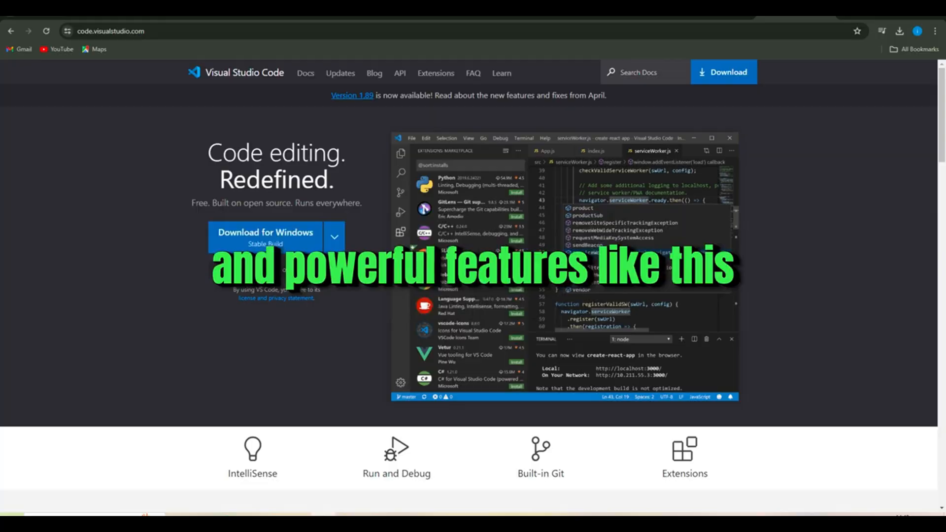
- Create script.js and reference it from index.html with src="script.js"
click(280, 198)
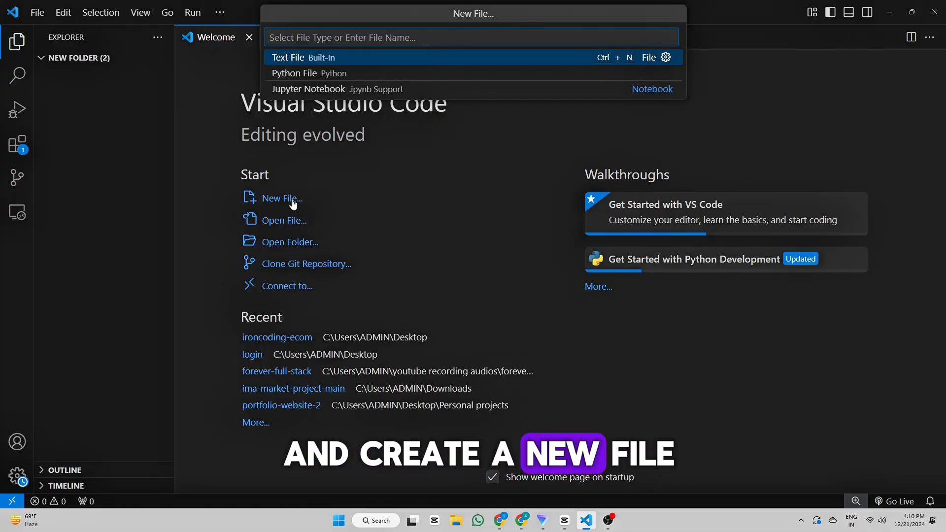
text(script.js)
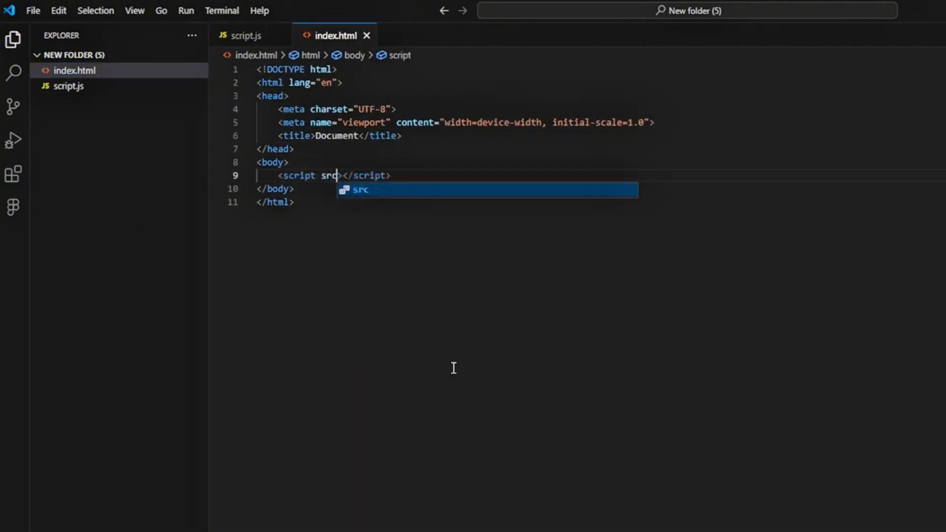
text(="script.js")
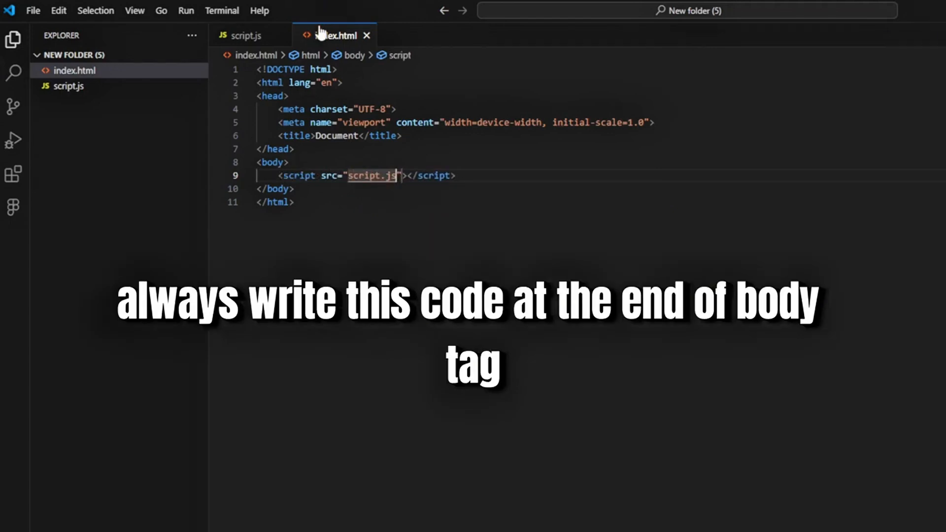
click(247, 35)
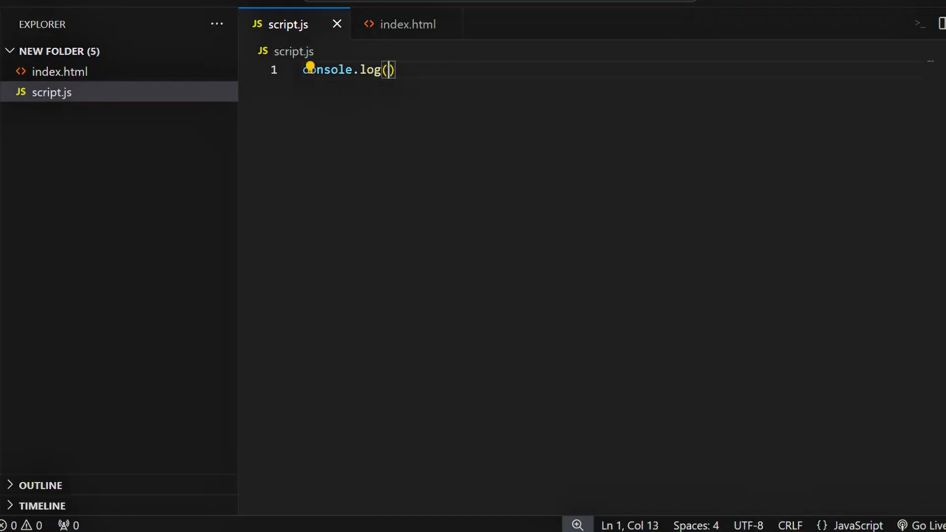
- Log "iron coding" from script.js and check it in the browser console
text("iron coding")
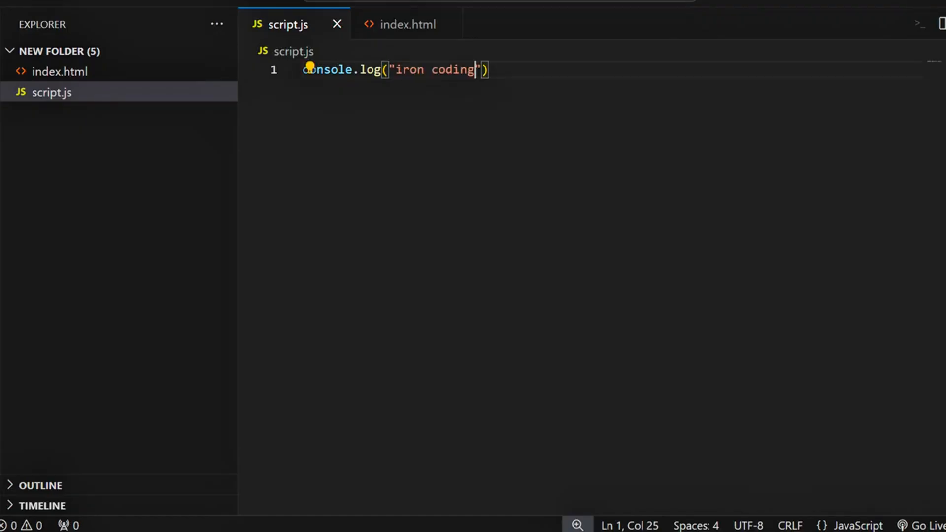
text(;)
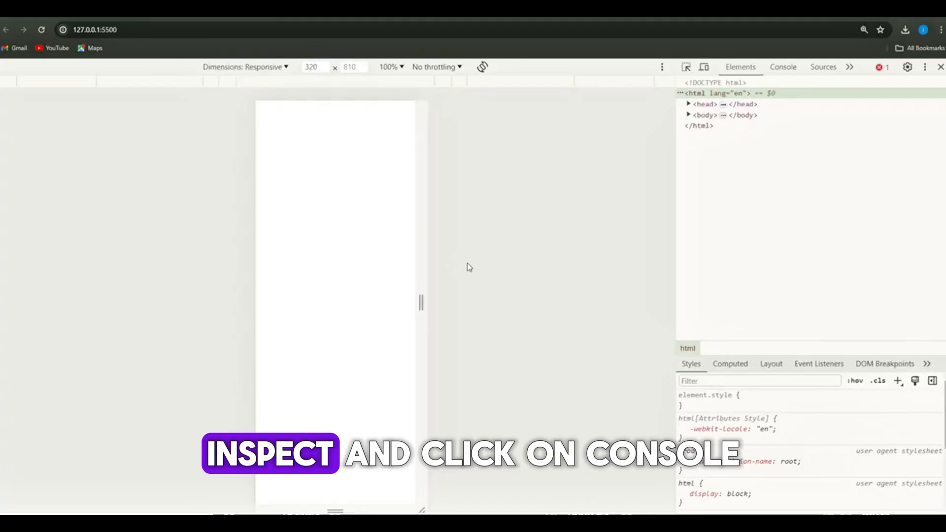
click(782, 67)
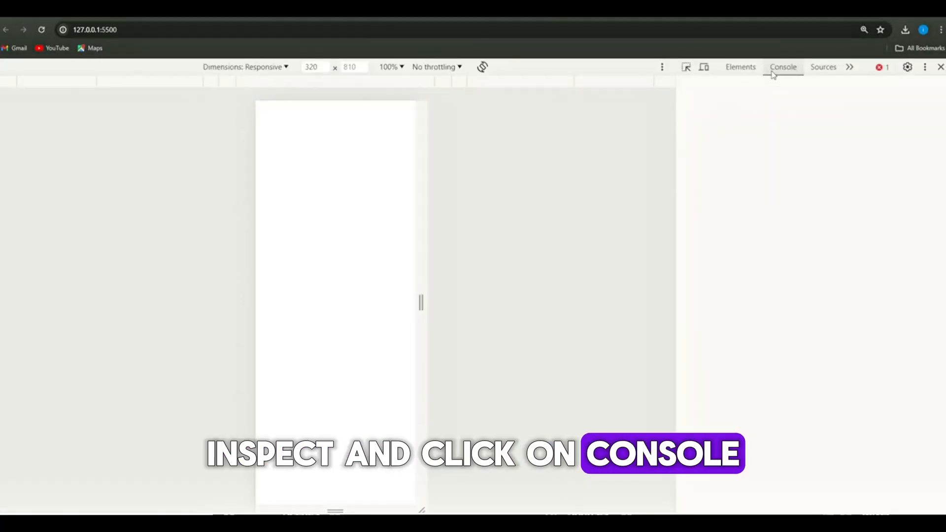
click(783, 67)
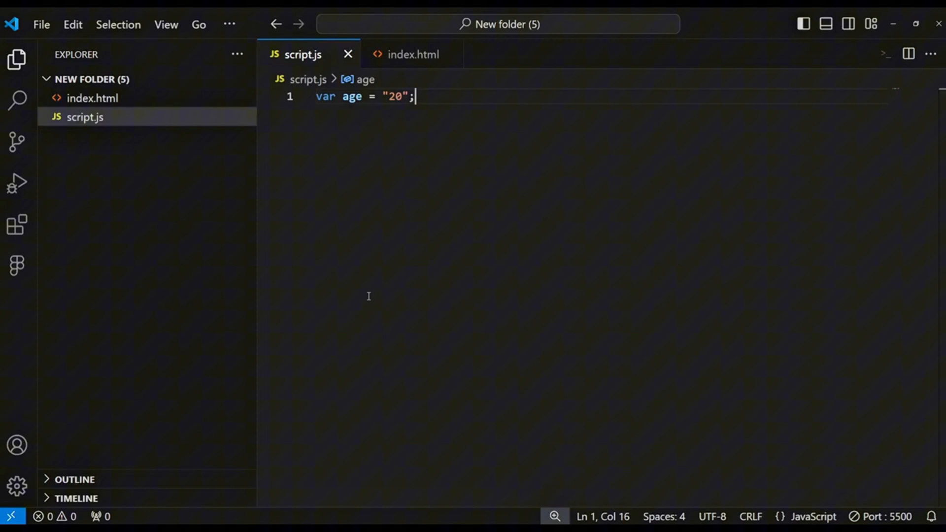
- Redeclare var age as "30" and log age to the console
key(Enter)
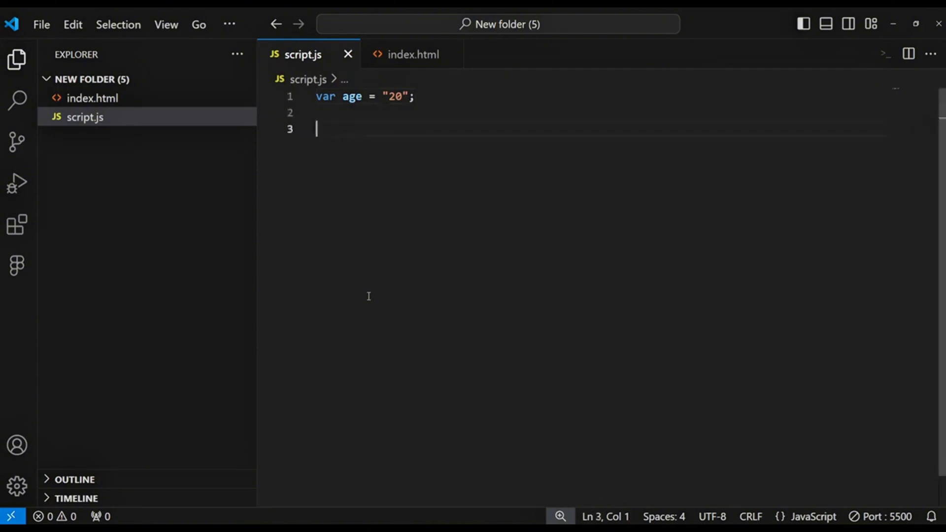
text(var age = "30";)
text(var age = "40";)
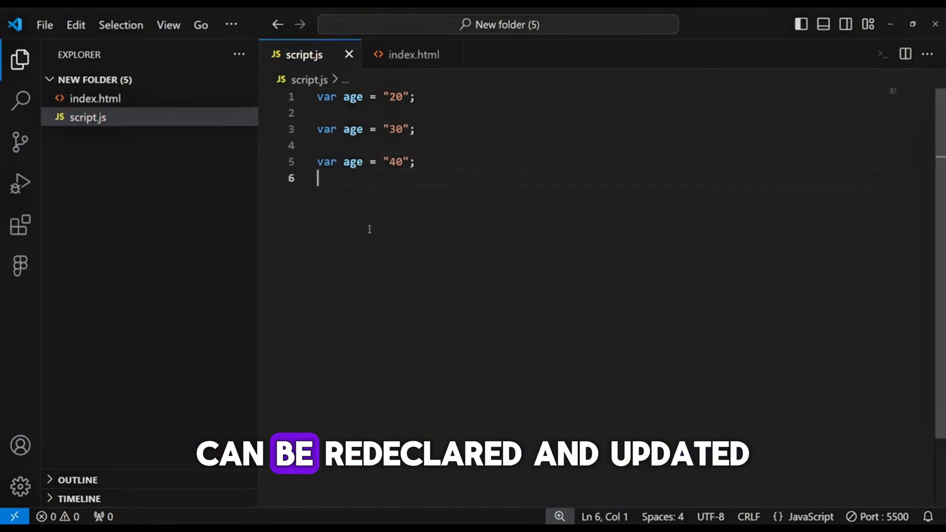
text(console.log)
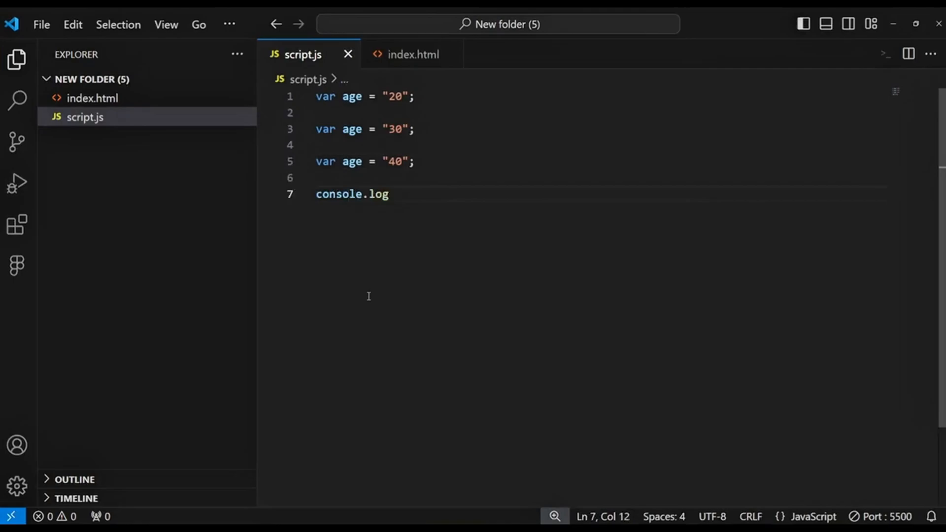
text((age);)
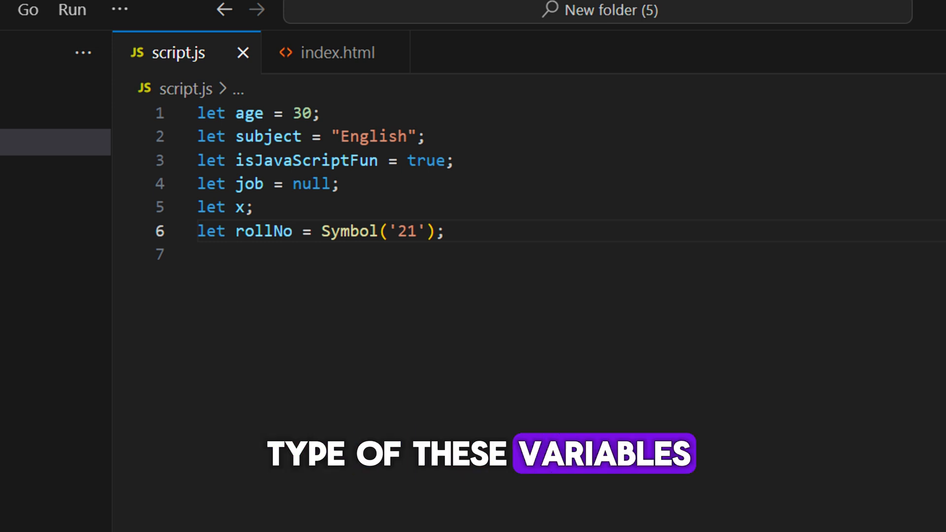
- Log typeof age and typeof subject below the variable declarations
text(console.log)
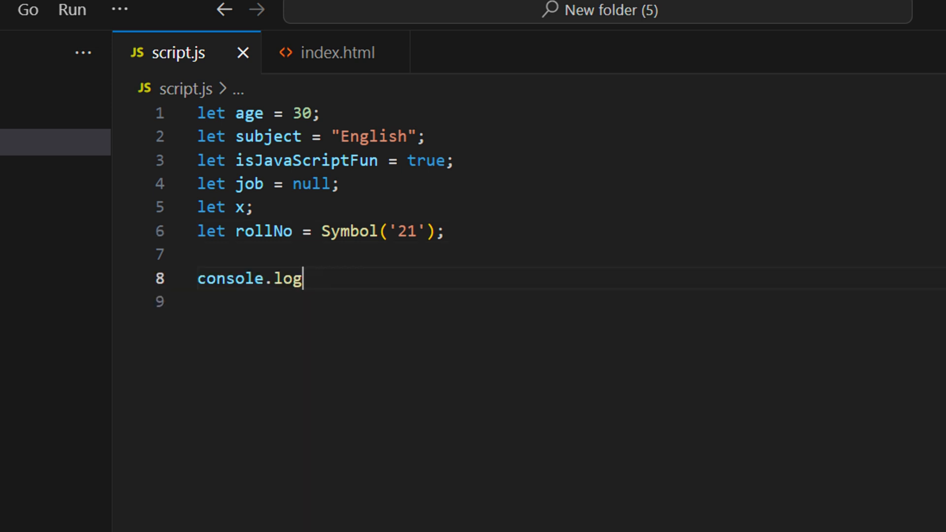
text(())
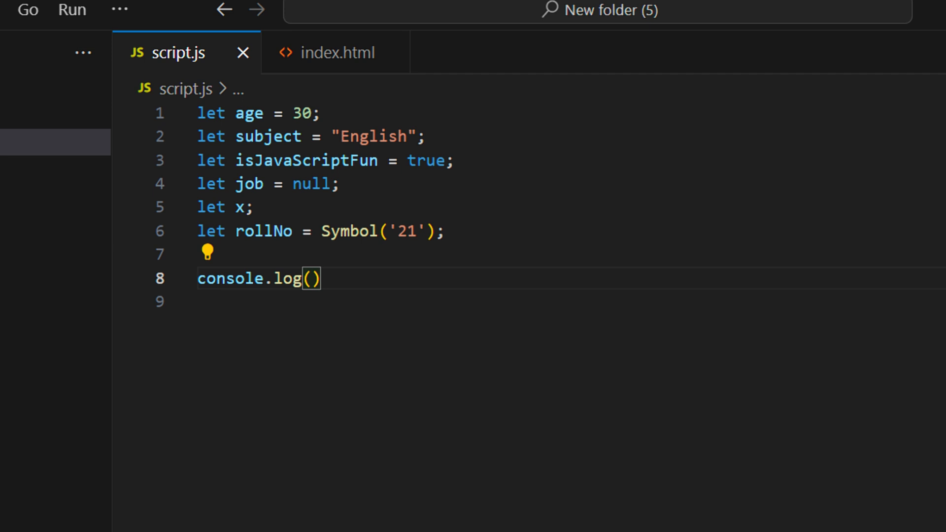
text(typeof age)
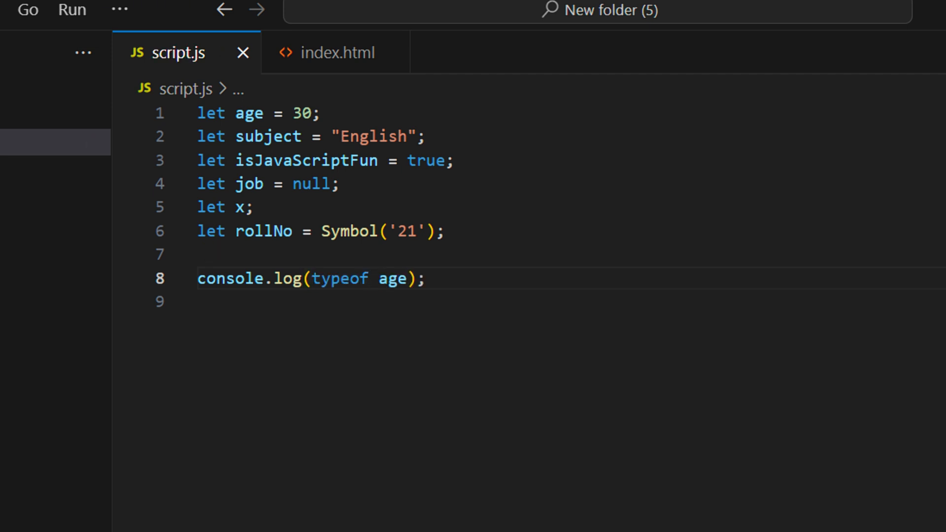
text(console.log(typeof subject);)
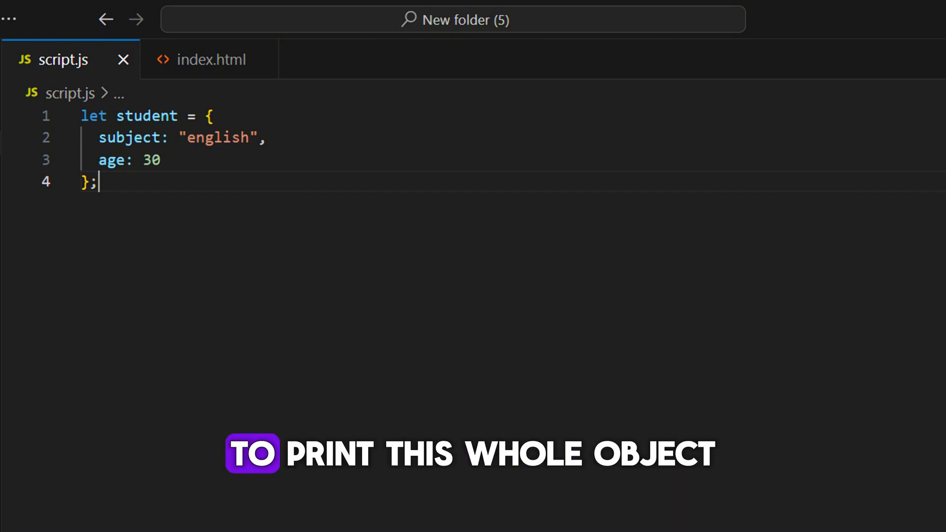
- Log the student object and its typeof result
text(console.log)
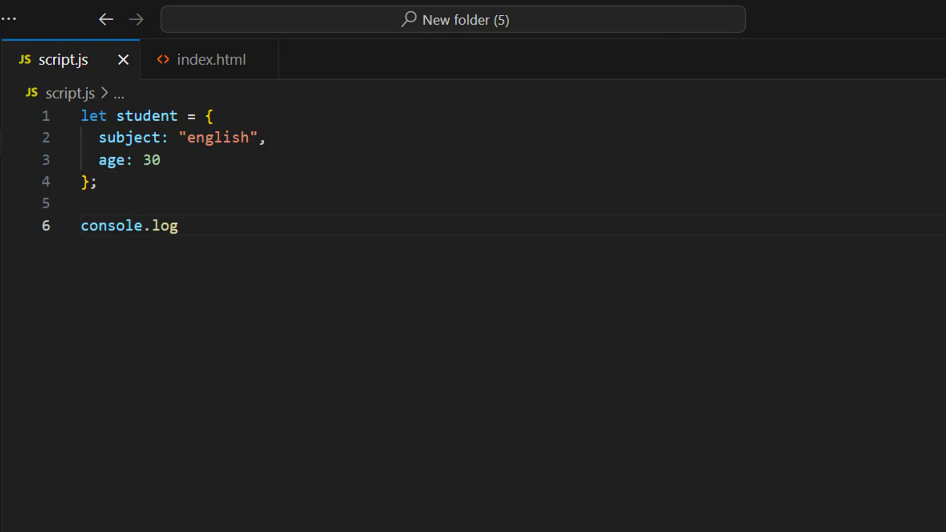
text(())
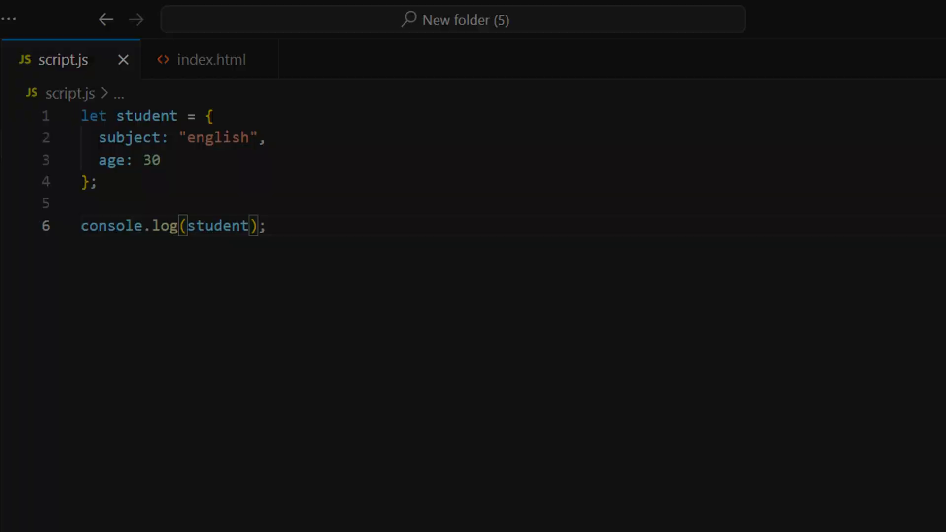
text(console.log(typeof student);)
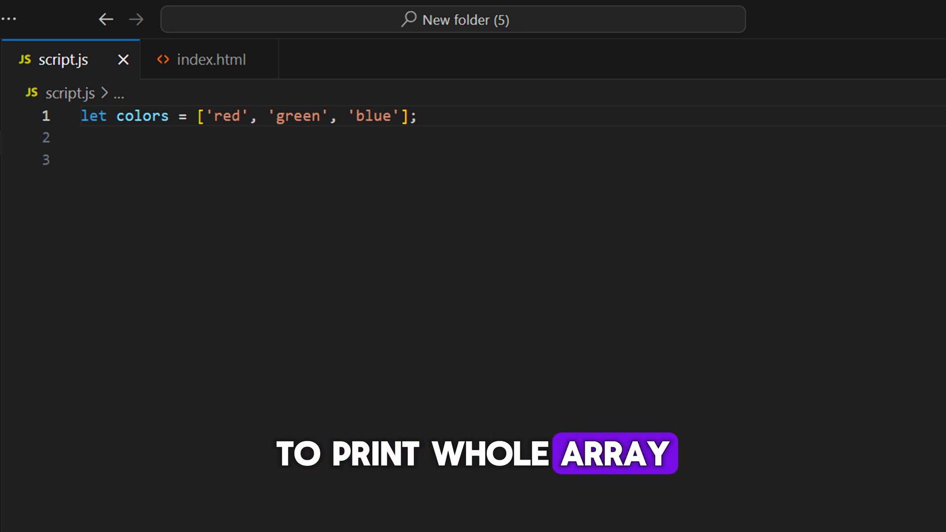
- Log the whole colors array and its first element colors[0]
text(console.log(colors);)
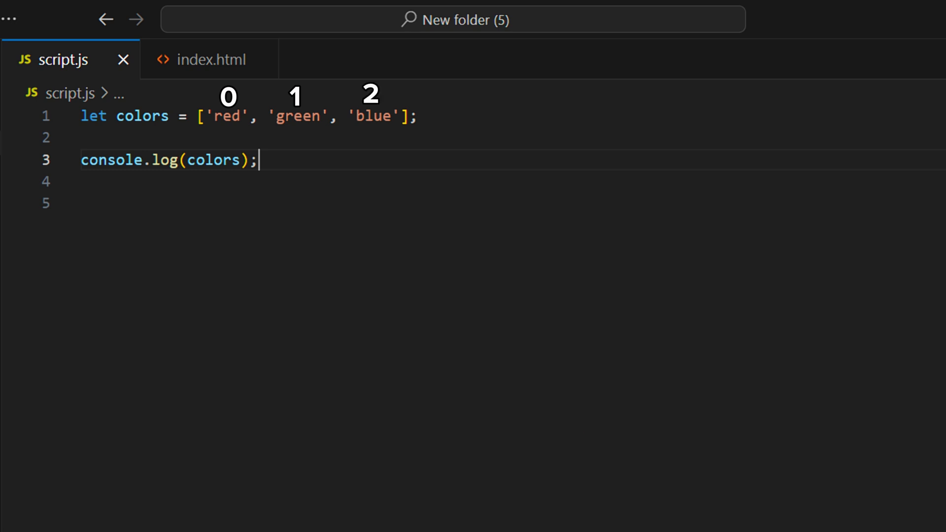
text(console.log(colors[0]);)
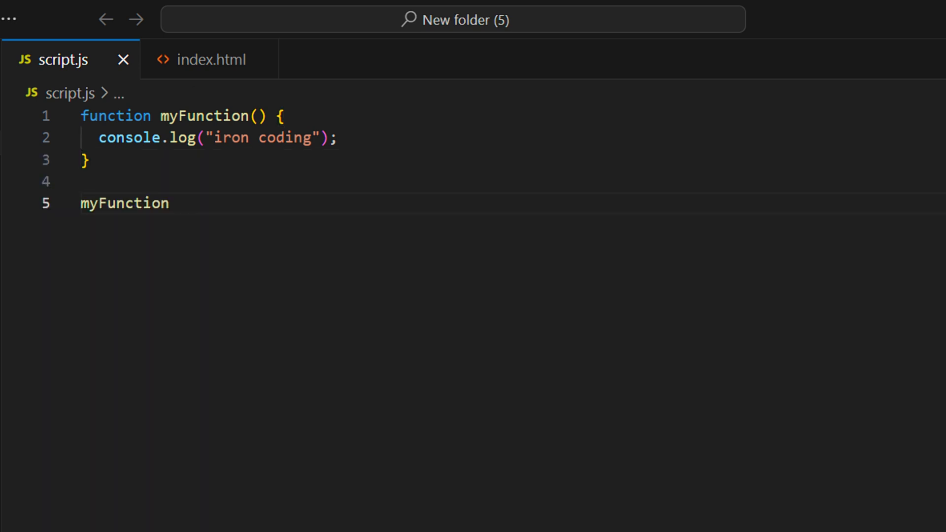
- Call myFunction() on the line below its definition
text(();)
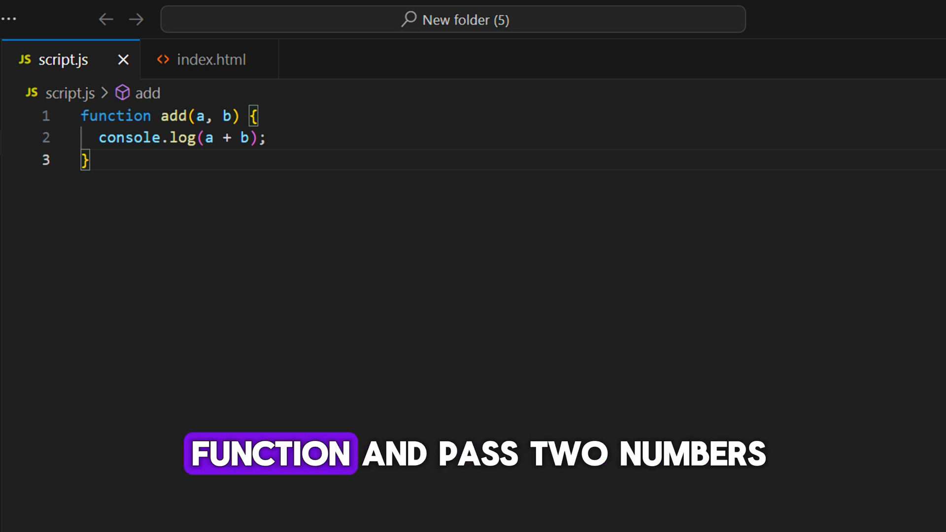
- Call add(100, 200) on a new line below the function
text(add(100, 200);)
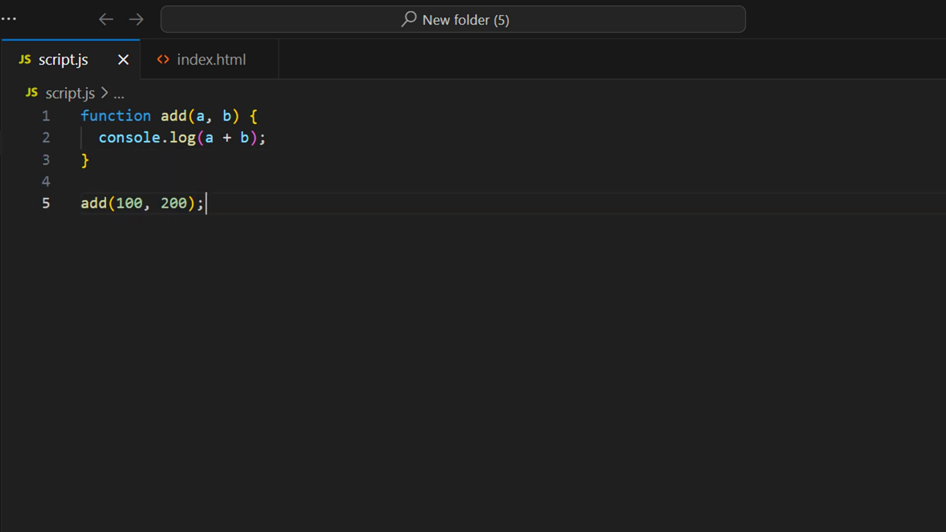